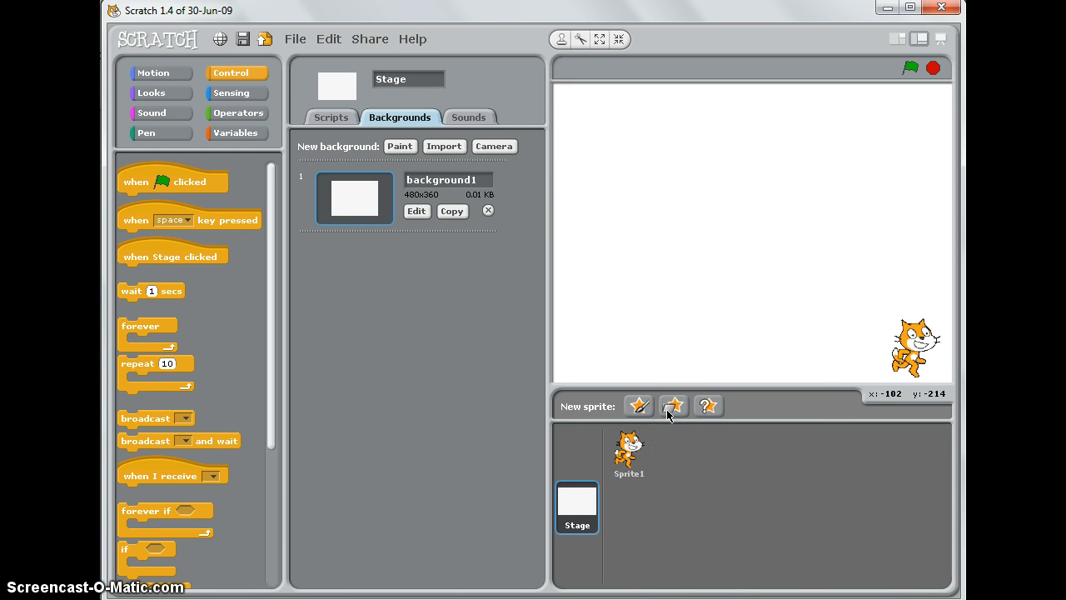
Add beachball1 from the Things library as a new sprite, Sprite2
{"action": "left_click", "coordinate": [672, 405]}
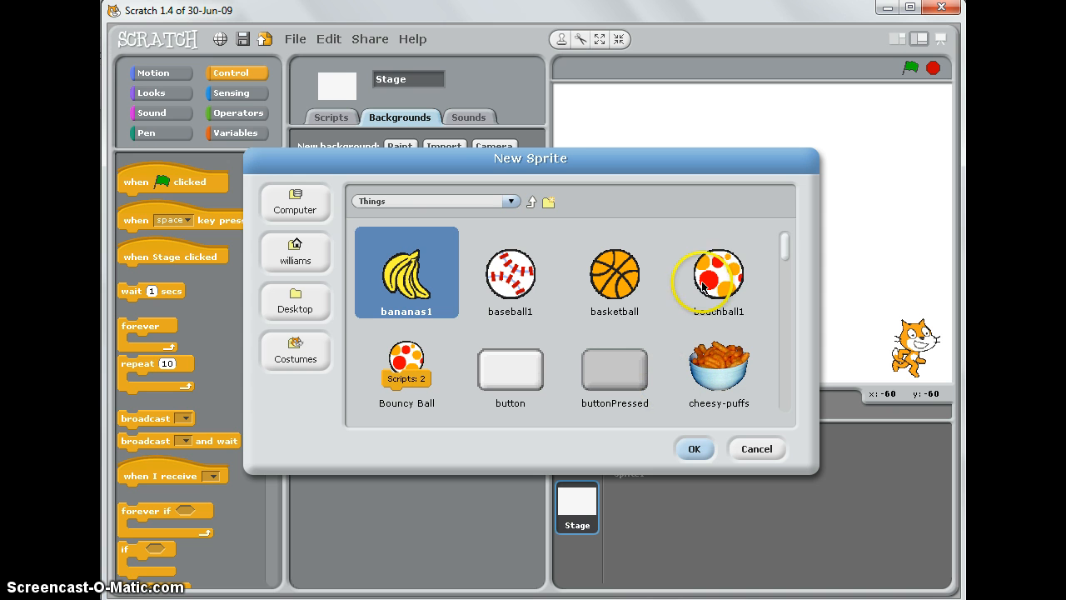
{"action": "left_click", "coordinate": [718, 273]}
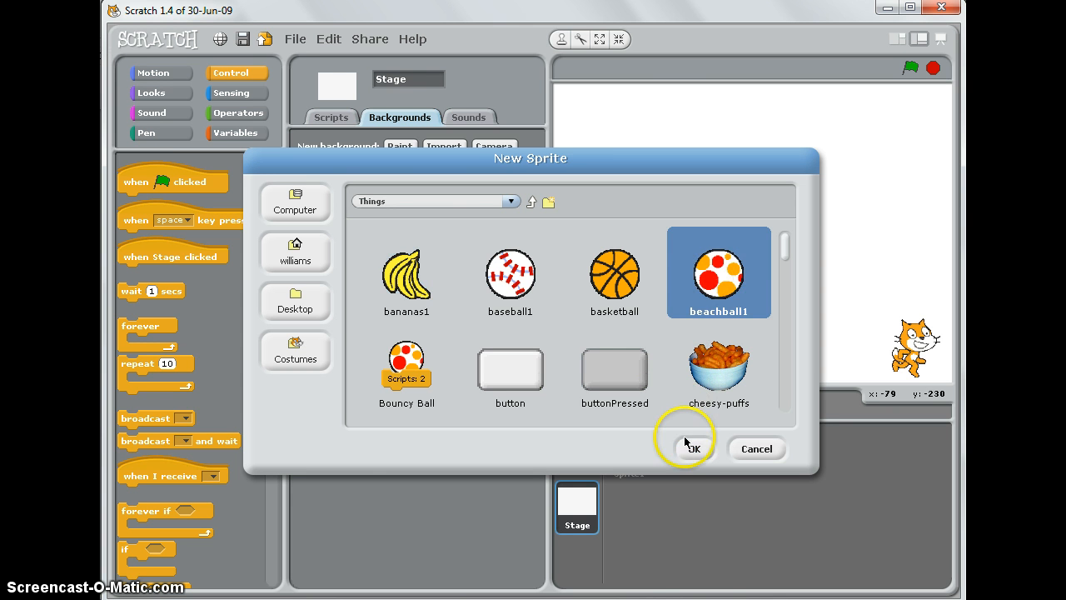
{"action": "left_click", "coordinate": [686, 448]}
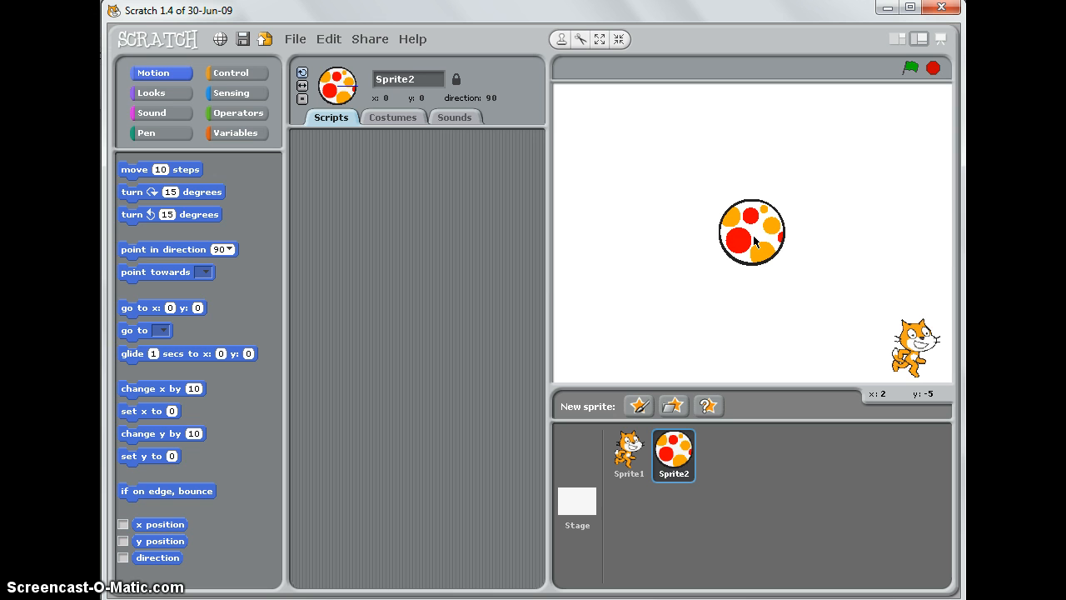
Shrink the beach ball and move it to the top-left of the stage
{"action": "right_click", "coordinate": [750, 217]}
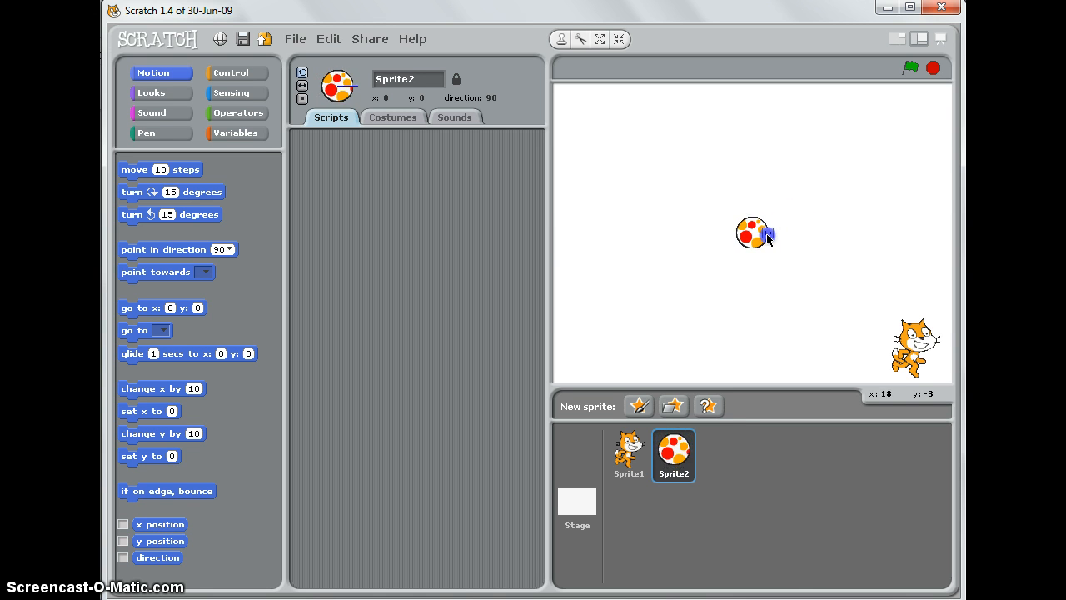
{"action": "left_click_drag", "start_coordinate": [755, 233], "coordinate": [771, 270]}
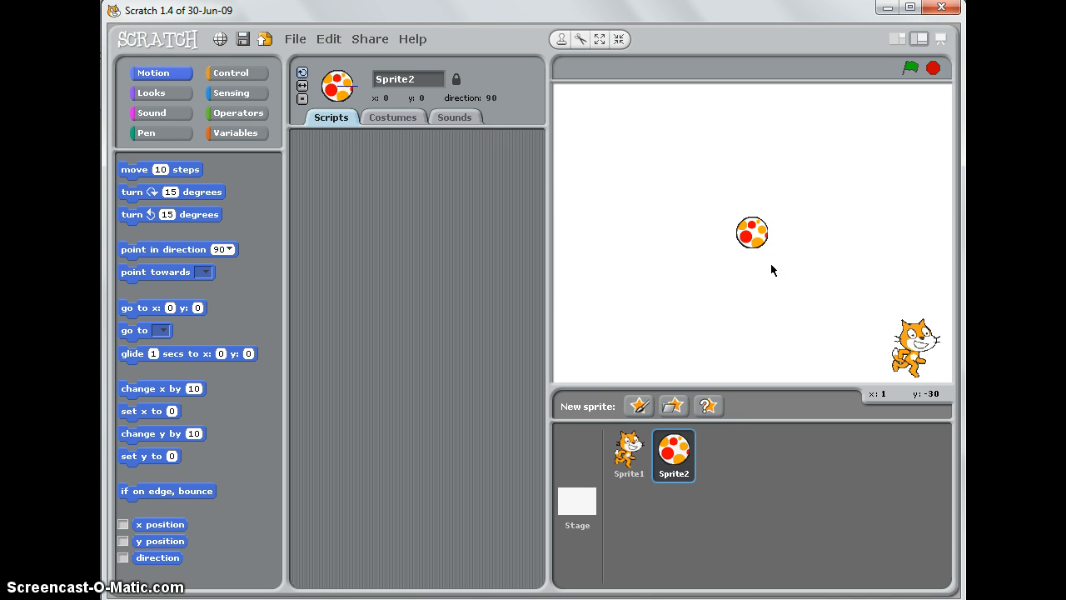
{"action": "left_click", "coordinate": [750, 233]}
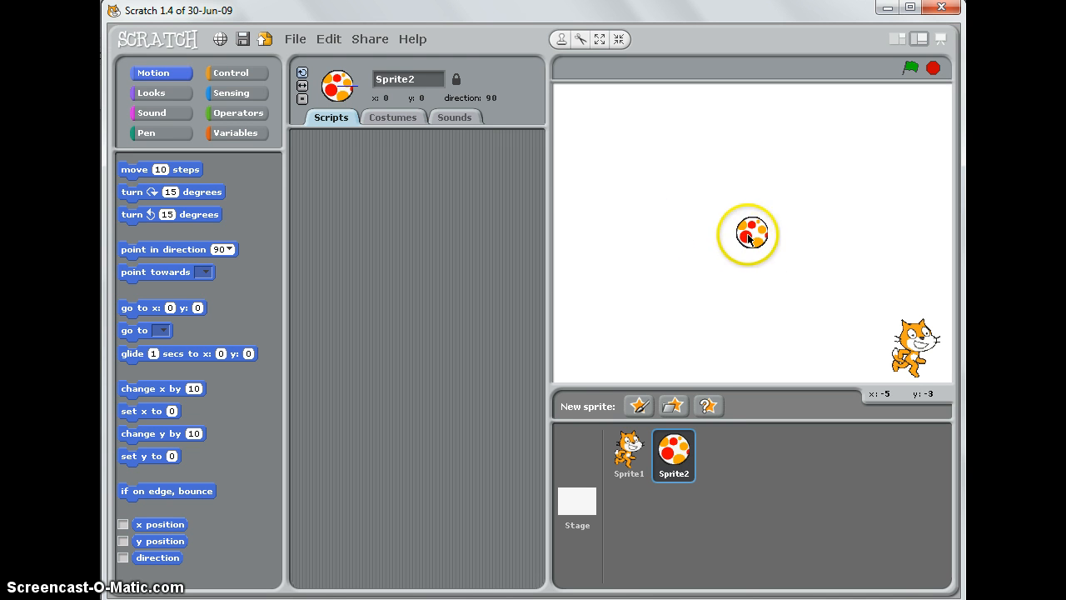
{"action": "left_click_drag", "start_coordinate": [748, 234], "coordinate": [656, 114]}
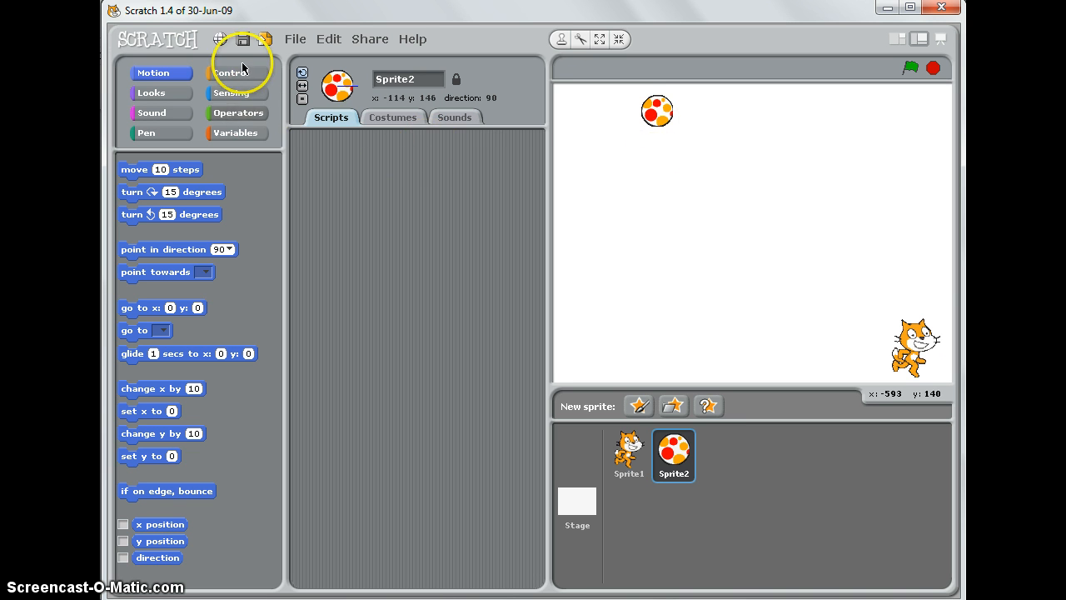
Build a 'when green flag clicked' script followed by 'go to x: -114 y: 146'
{"action": "left_click", "coordinate": [233, 73]}
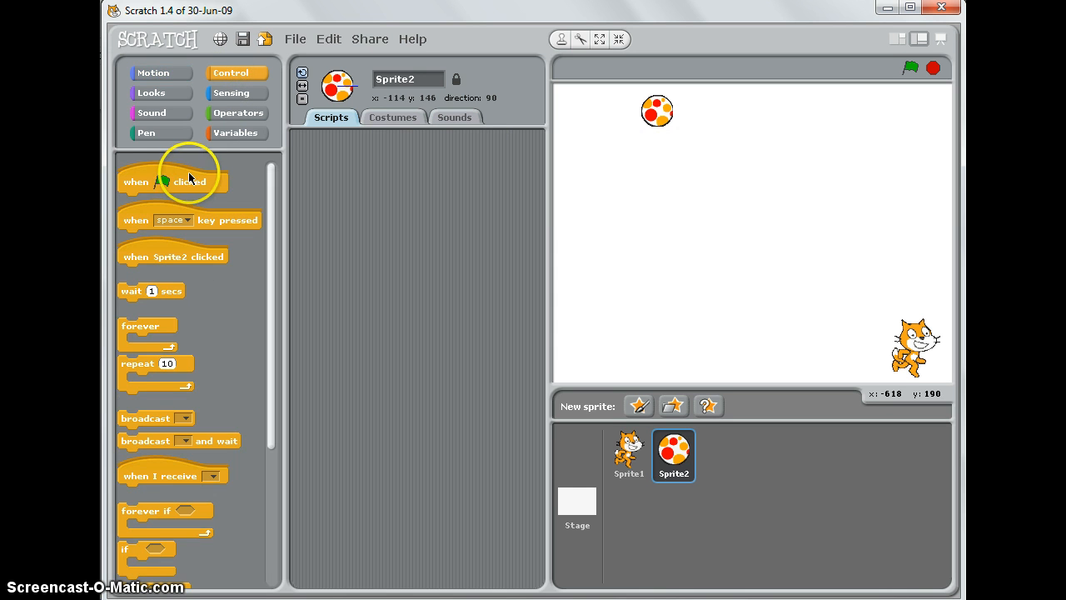
{"action": "left_click_drag", "start_coordinate": [173, 182], "coordinate": [385, 192]}
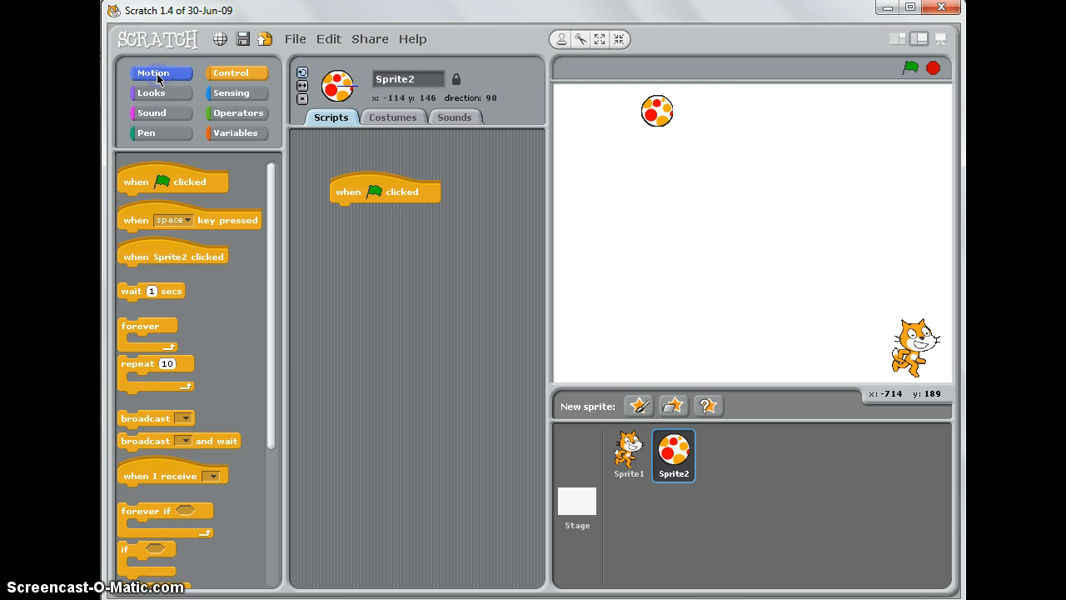
{"action": "left_click", "coordinate": [153, 73]}
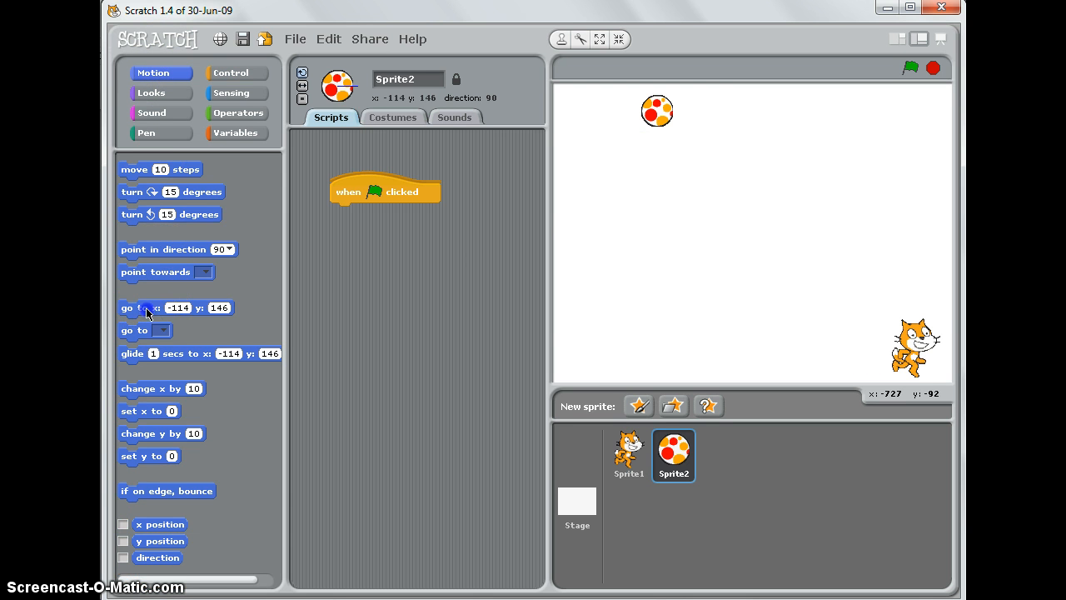
{"action": "left_click_drag", "start_coordinate": [146, 312], "coordinate": [387, 214]}
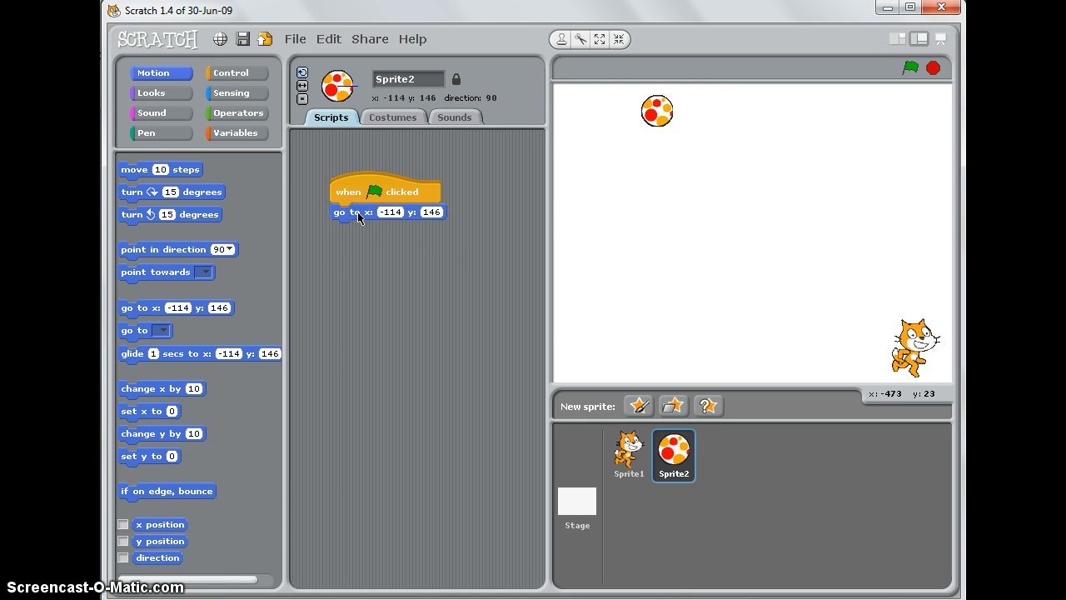
{"action": "mouse_move", "coordinate": [360, 219]}
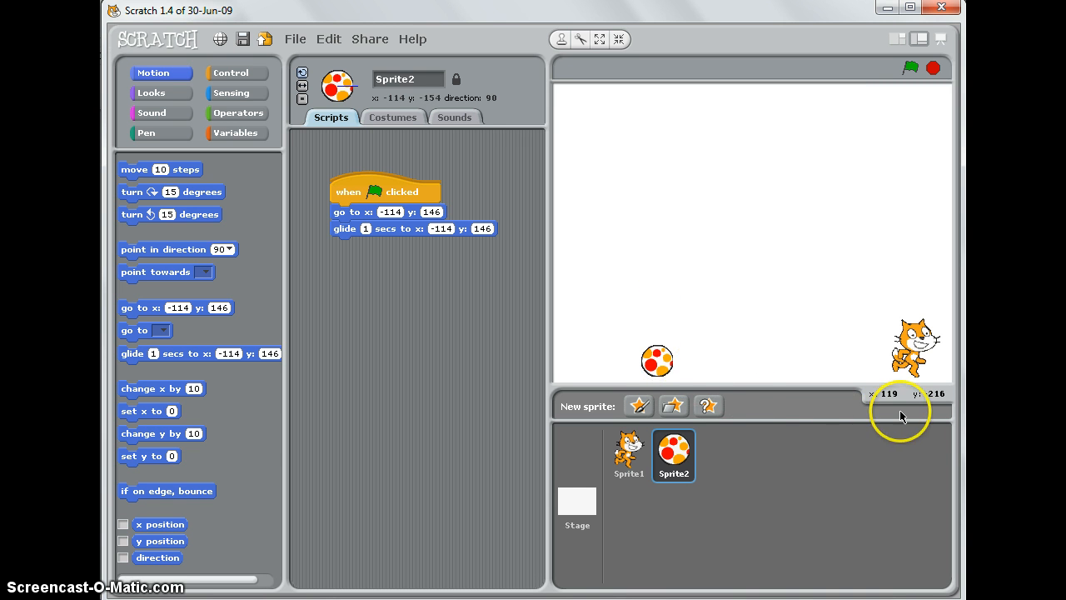
{"action": "mouse_move", "coordinate": [927, 402]}
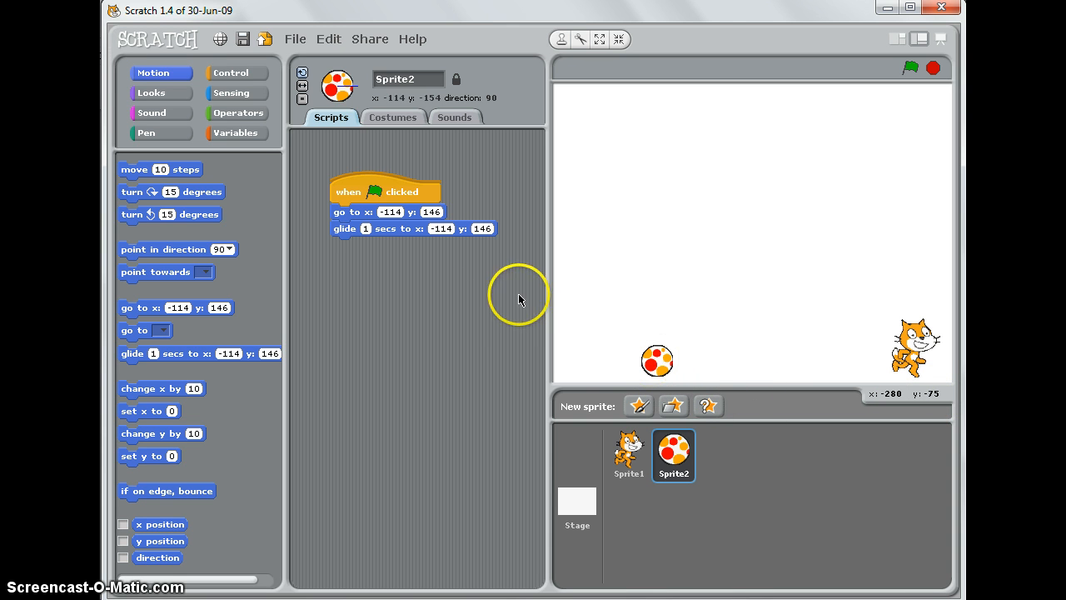
Attach a glide down to x: -114, y: -146 and test-run the script
{"action": "left_click", "coordinate": [482, 229]}
{"action": "type", "text": "-146"}
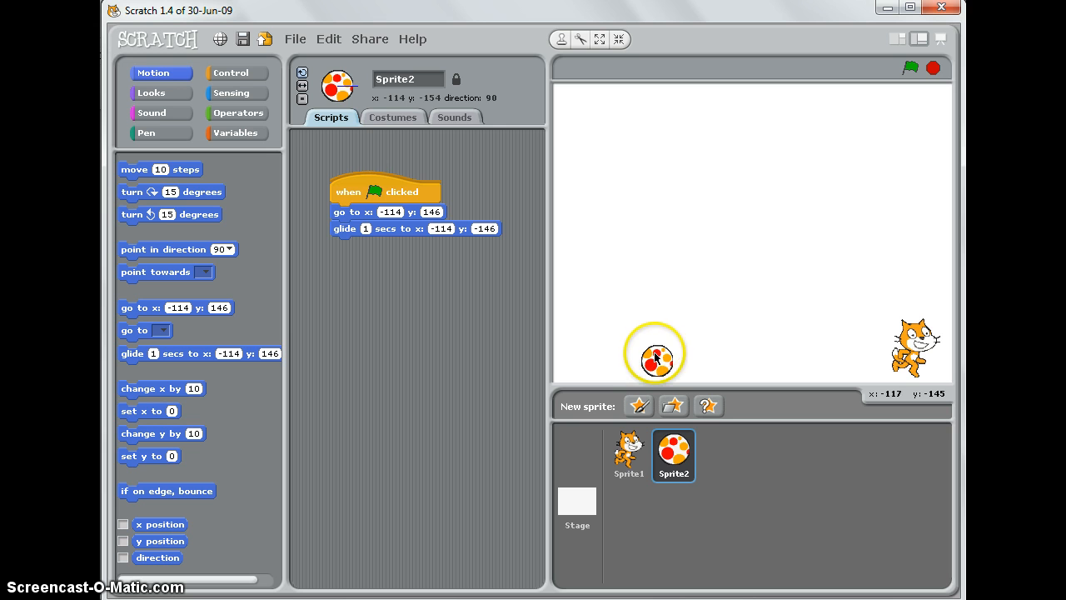
{"action": "left_click", "coordinate": [910, 67]}
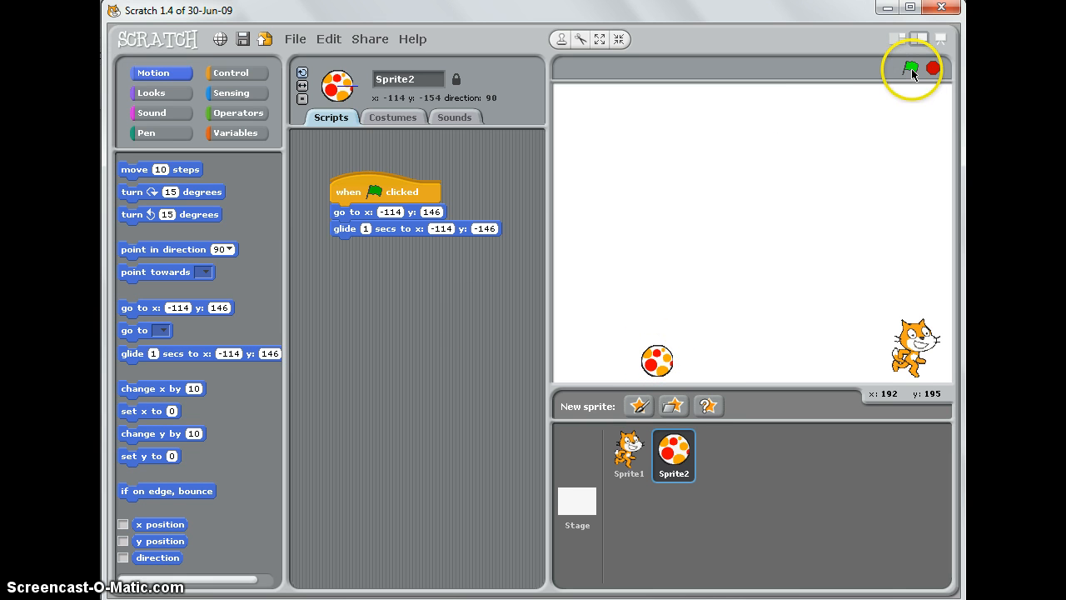
{"action": "left_click", "coordinate": [910, 68]}
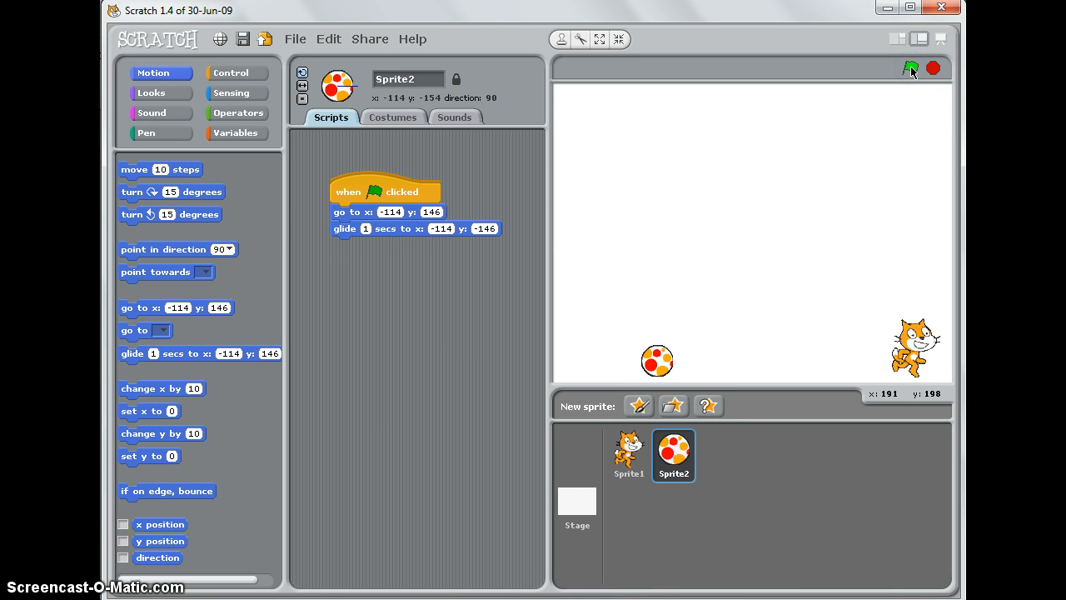
Set the glide duration to 3 seconds and run the script again
{"action": "left_click", "coordinate": [910, 69]}
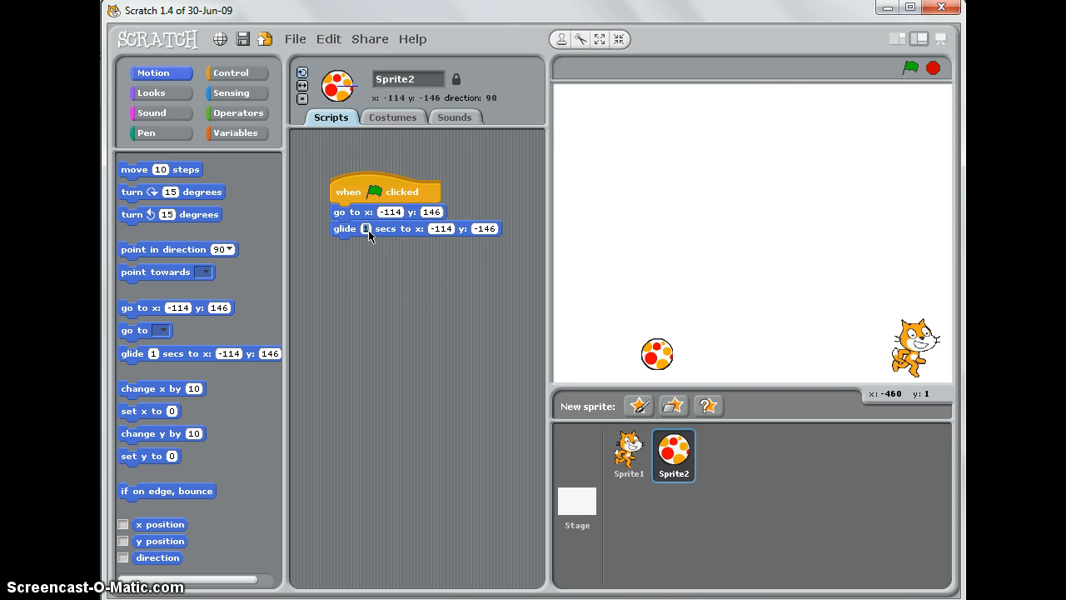
{"action": "type", "text": "3"}
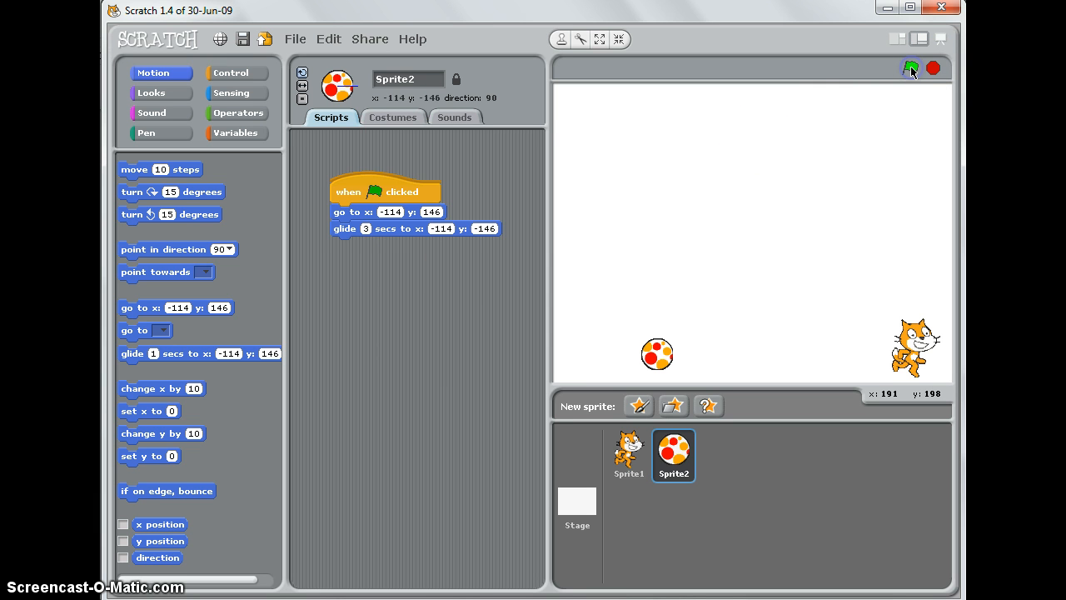
{"action": "left_click", "coordinate": [910, 68]}
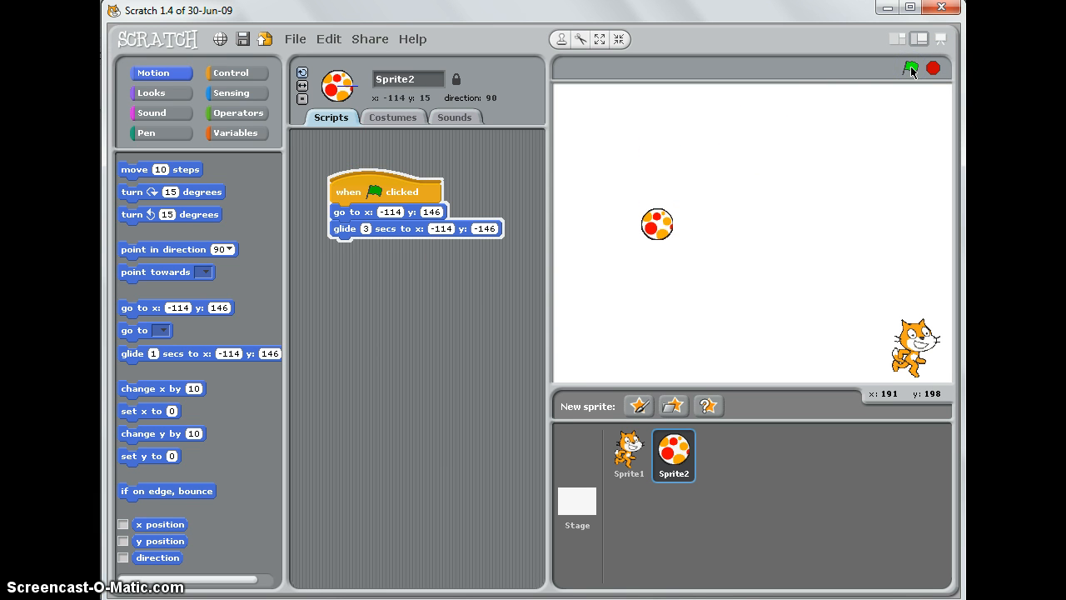
{"action": "left_click", "coordinate": [911, 69]}
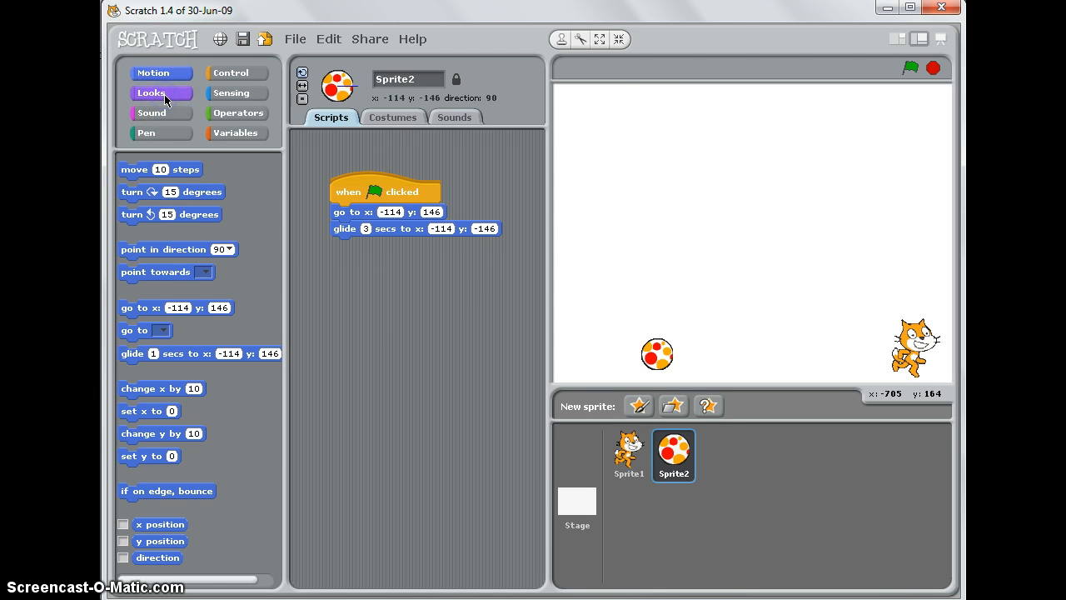
Add show first, then hide, go to x: -114 y: 146 and show after the glide; test it
{"action": "left_click", "coordinate": [150, 92]}
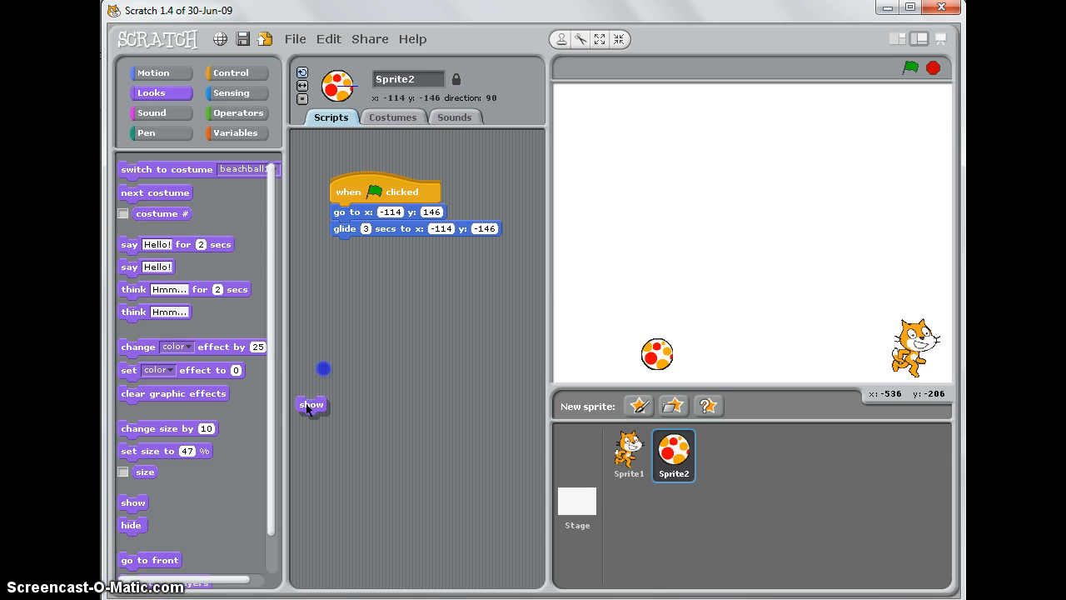
{"action": "left_click_drag", "start_coordinate": [313, 405], "coordinate": [346, 211]}
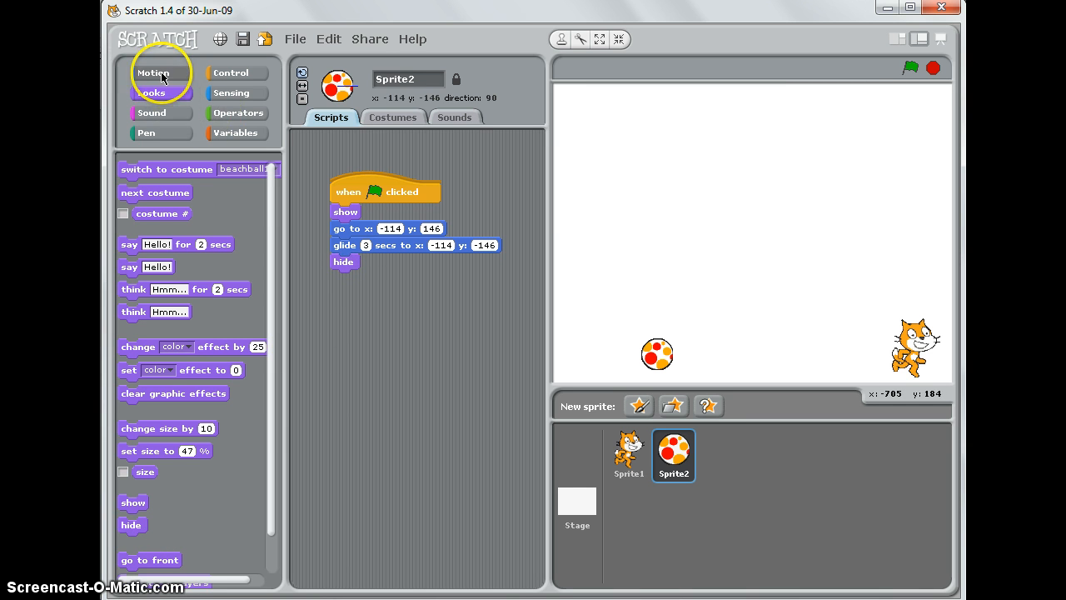
{"action": "left_click", "coordinate": [153, 73]}
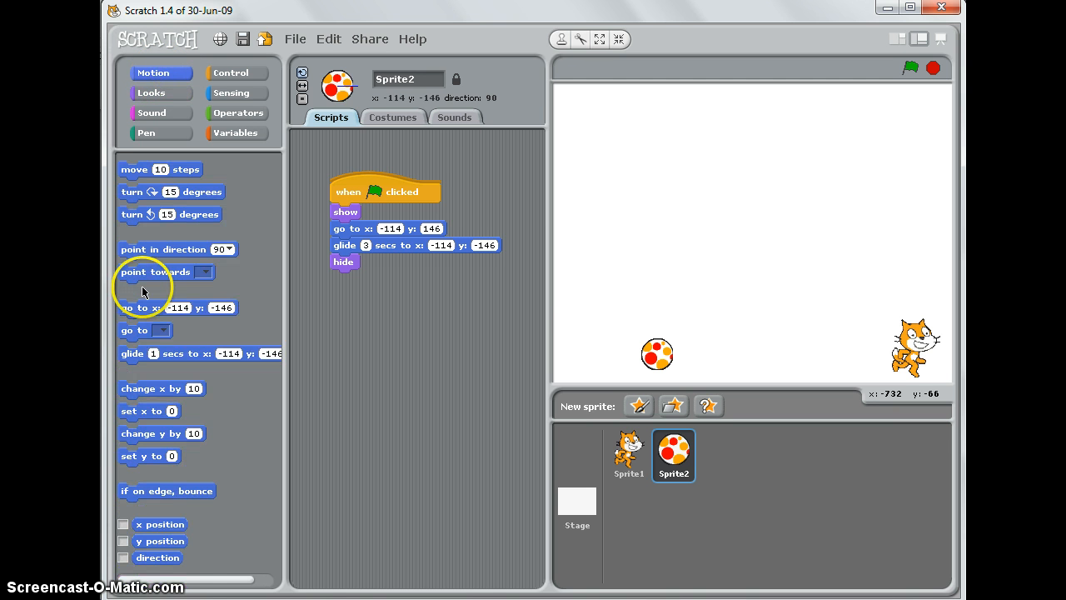
{"action": "left_click_drag", "start_coordinate": [179, 307], "coordinate": [371, 299]}
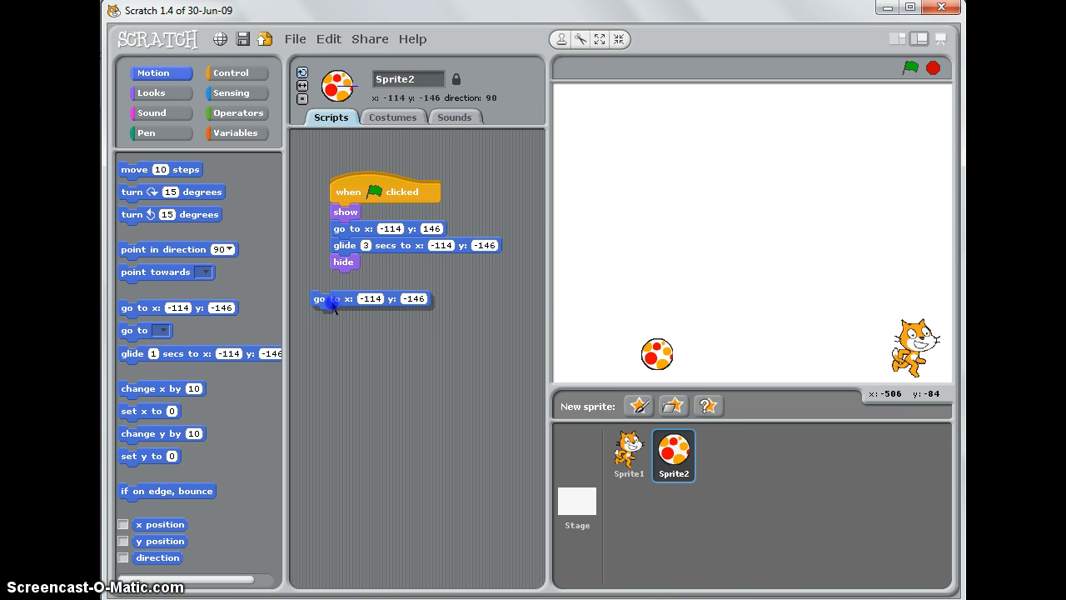
{"action": "left_click_drag", "start_coordinate": [333, 304], "coordinate": [350, 283]}
{"action": "type", "text": "146"}
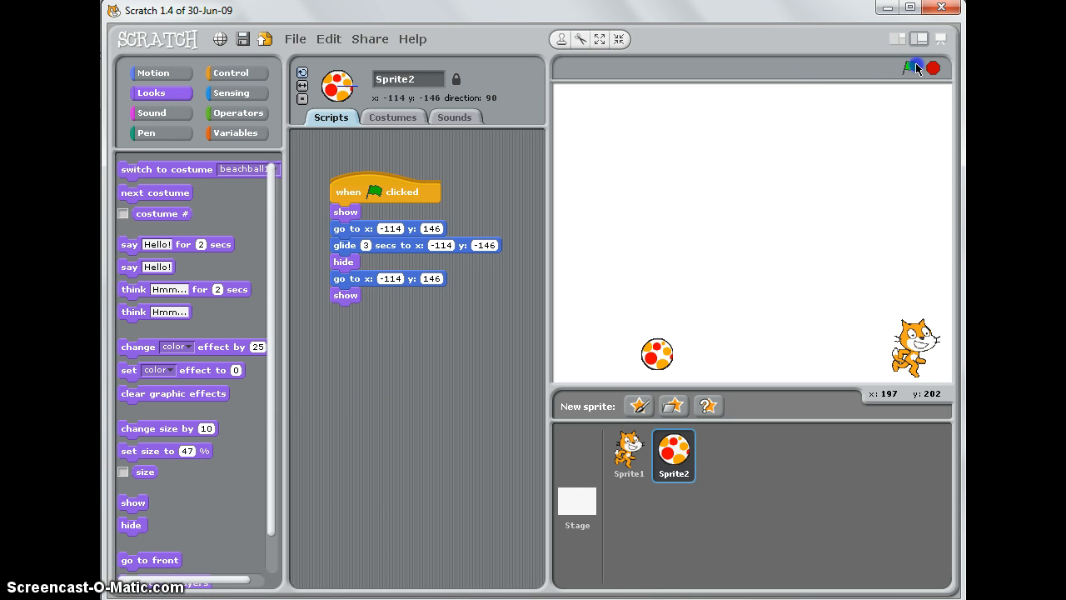
{"action": "left_click", "coordinate": [909, 68]}
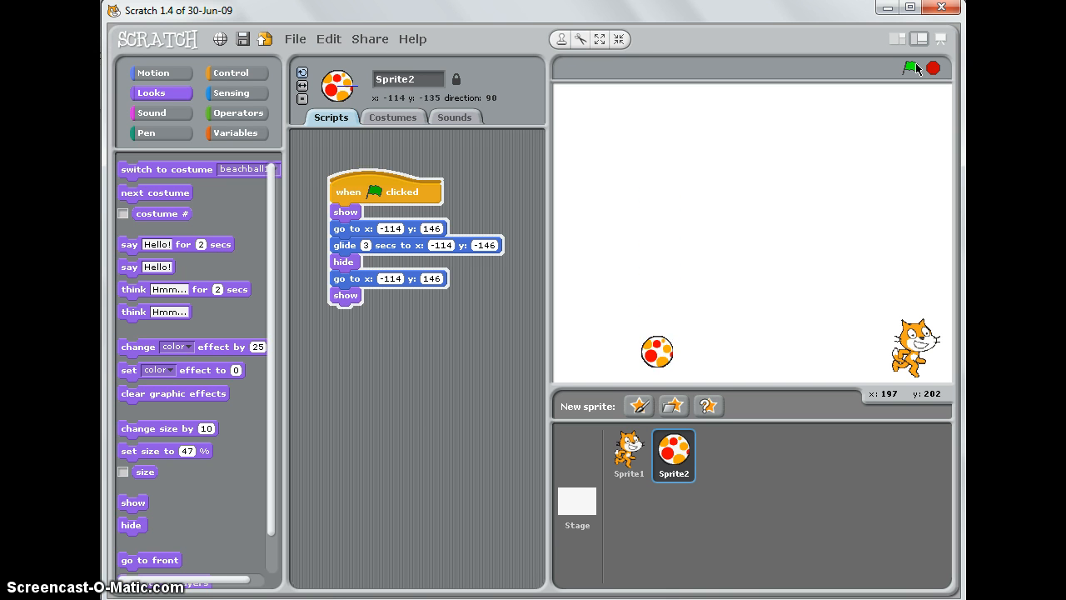
{"action": "left_click", "coordinate": [910, 68]}
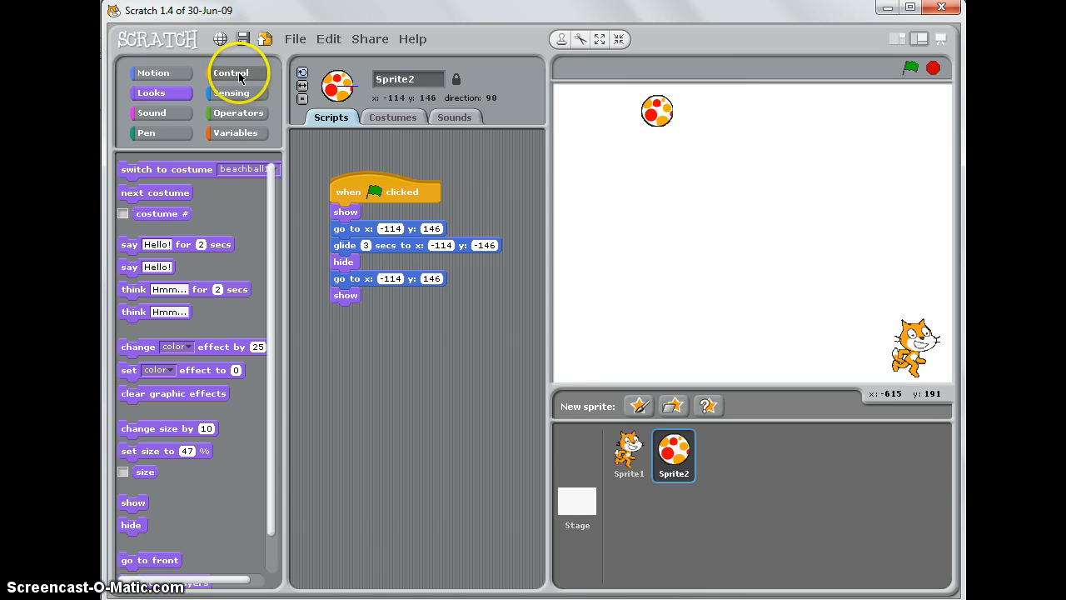
Wrap the show, glide, hide and return blocks in a forever loop and run it
{"action": "left_click", "coordinate": [231, 72]}
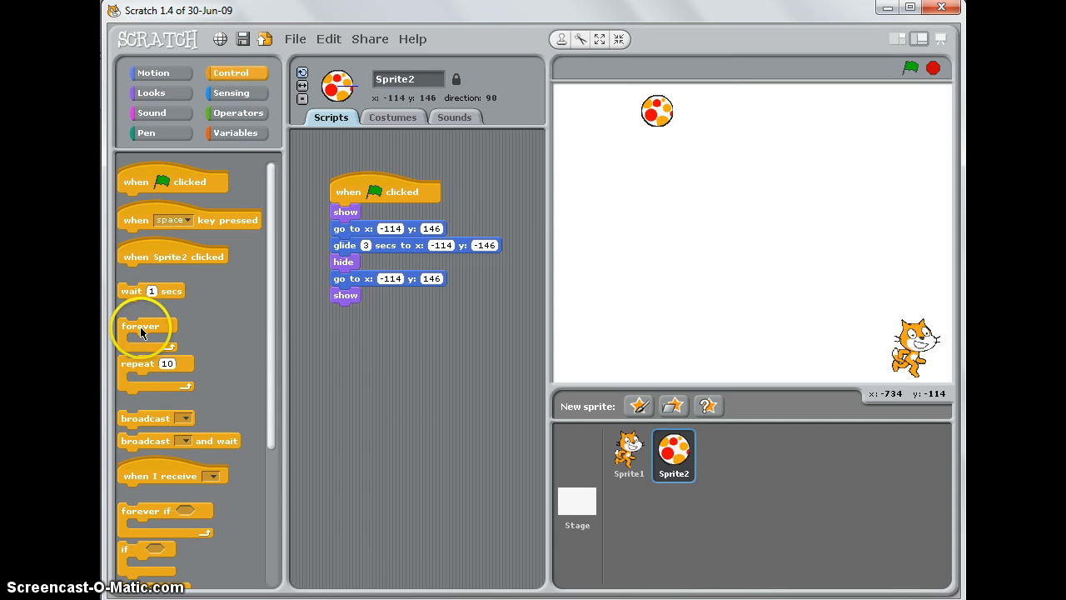
{"action": "left_click_drag", "start_coordinate": [140, 326], "coordinate": [342, 214]}
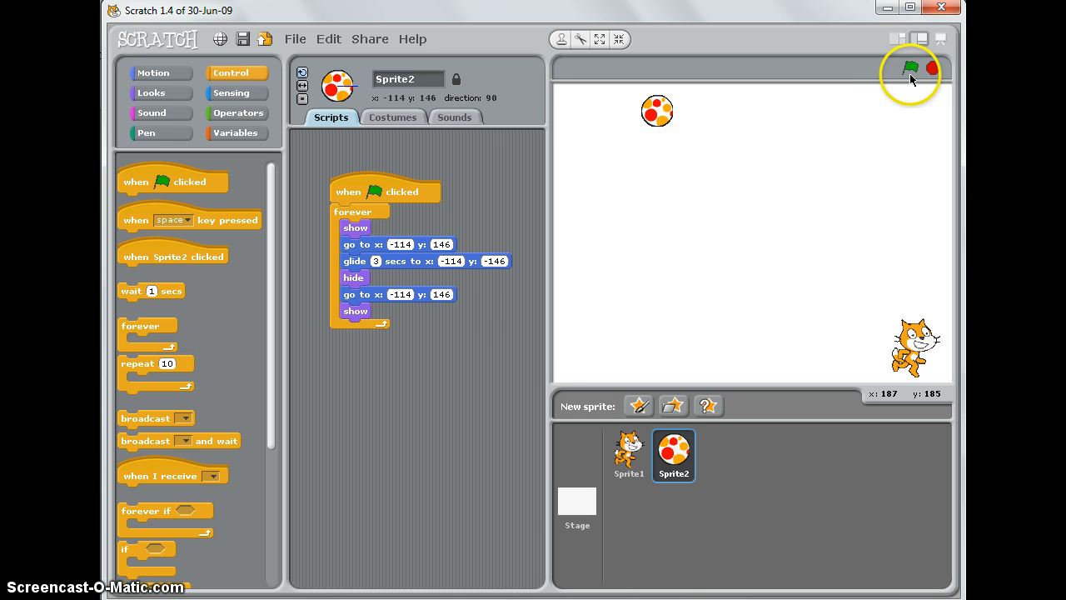
{"action": "left_click", "coordinate": [910, 69]}
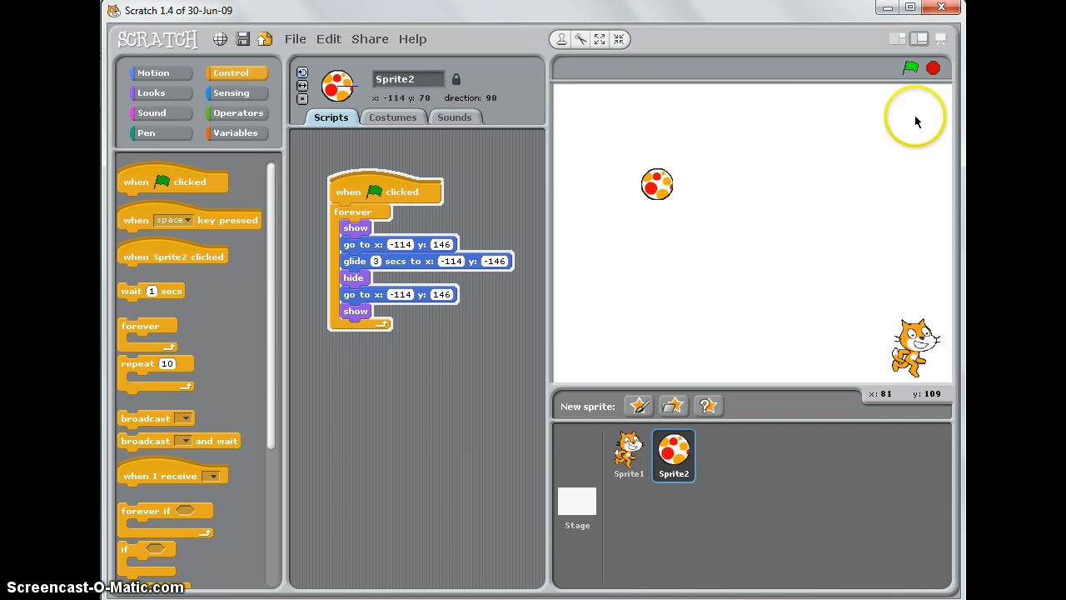
{"action": "left_click", "coordinate": [910, 68]}
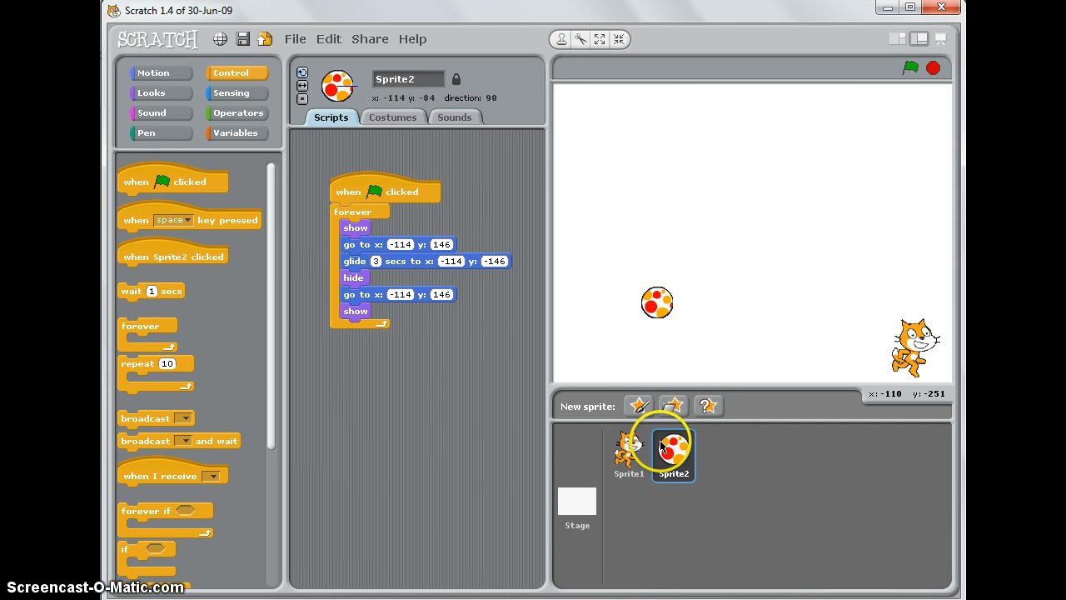
{"action": "mouse_move", "coordinate": [738, 150]}
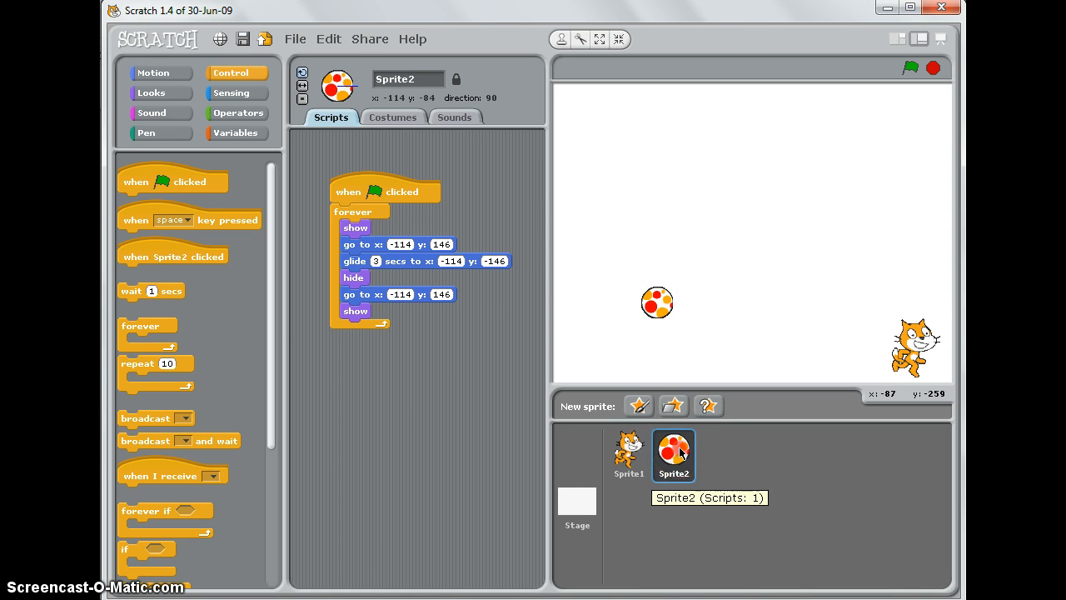
Duplicate the ball as Sprite3, set x to 0 and glide time to 5, then run both
{"action": "right_click", "coordinate": [674, 455]}
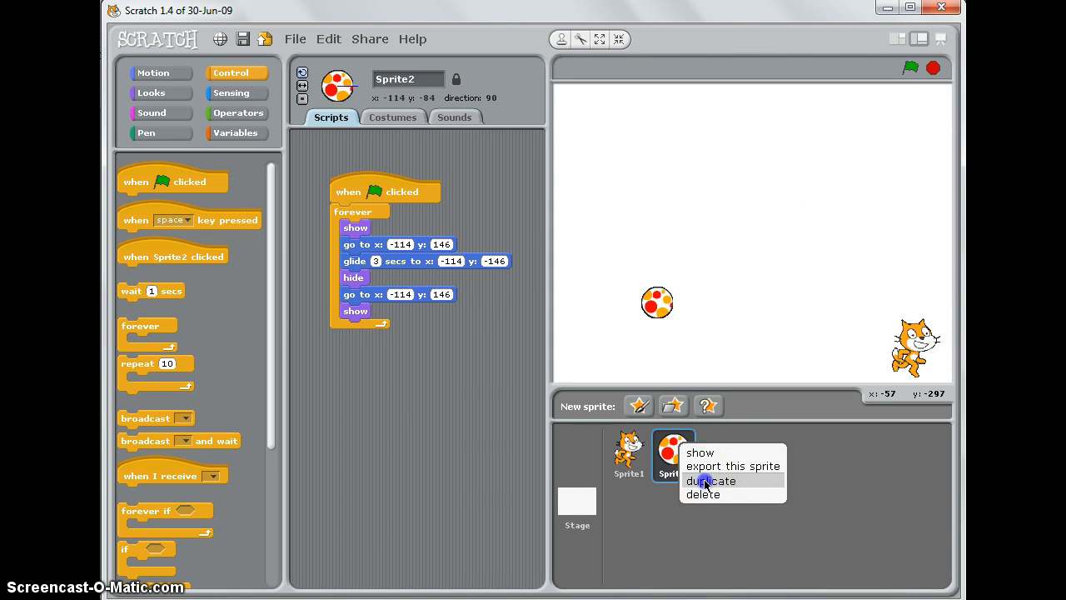
{"action": "left_click", "coordinate": [709, 481]}
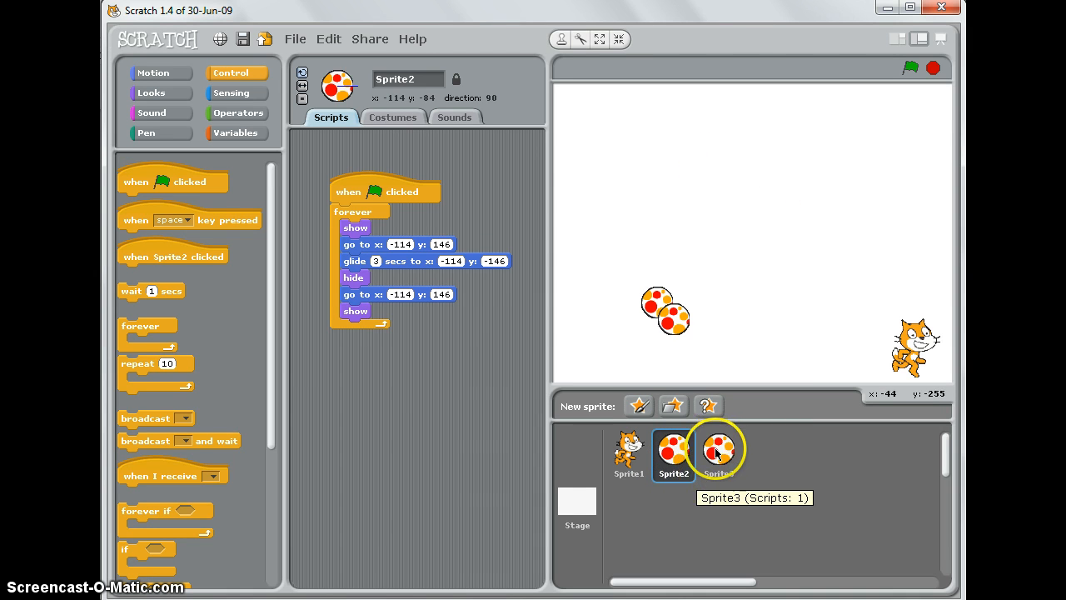
{"action": "left_click", "coordinate": [718, 449]}
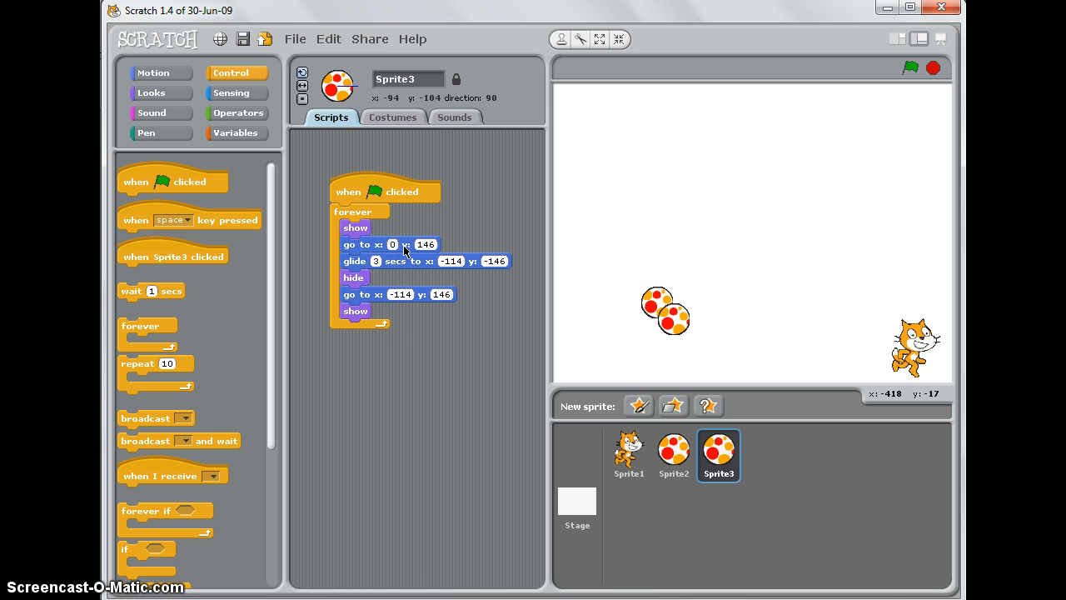
{"action": "left_click", "coordinate": [450, 261]}
{"action": "type", "text": "0"}
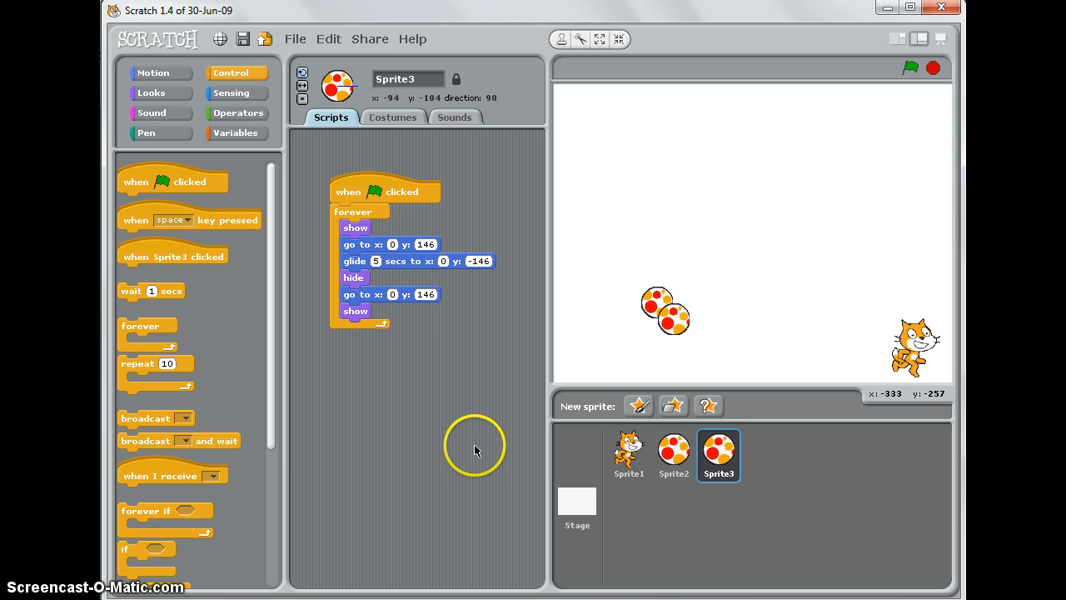
{"action": "mouse_move", "coordinate": [923, 130]}
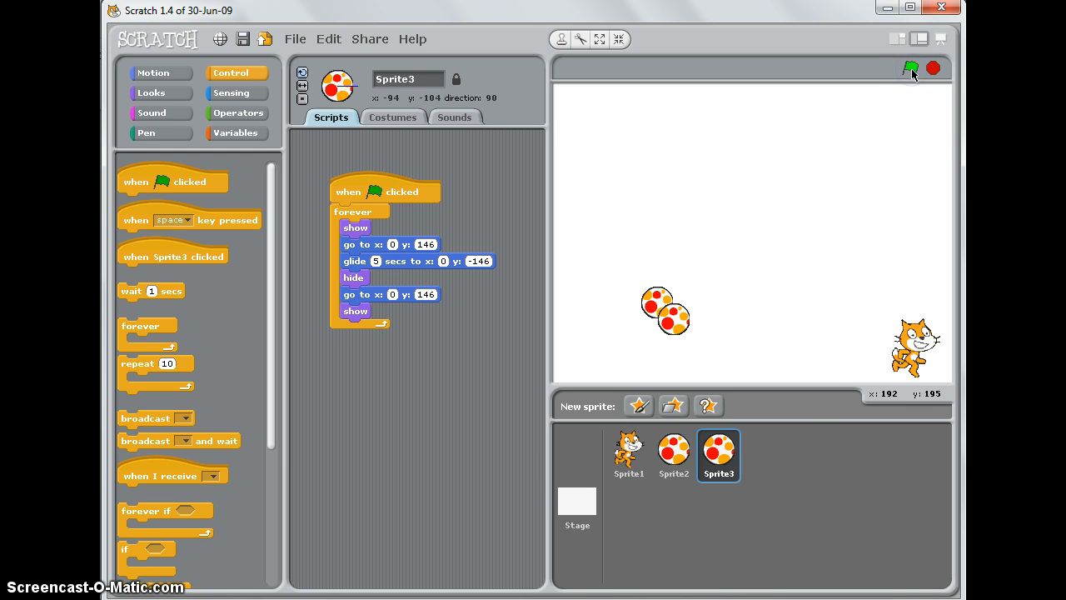
{"action": "left_click", "coordinate": [910, 68]}
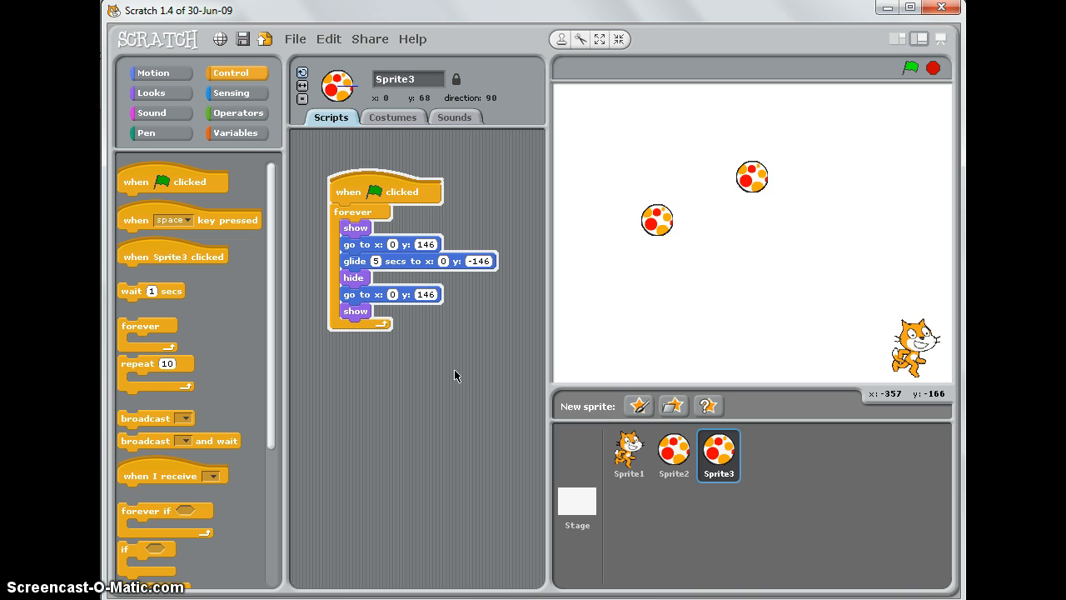